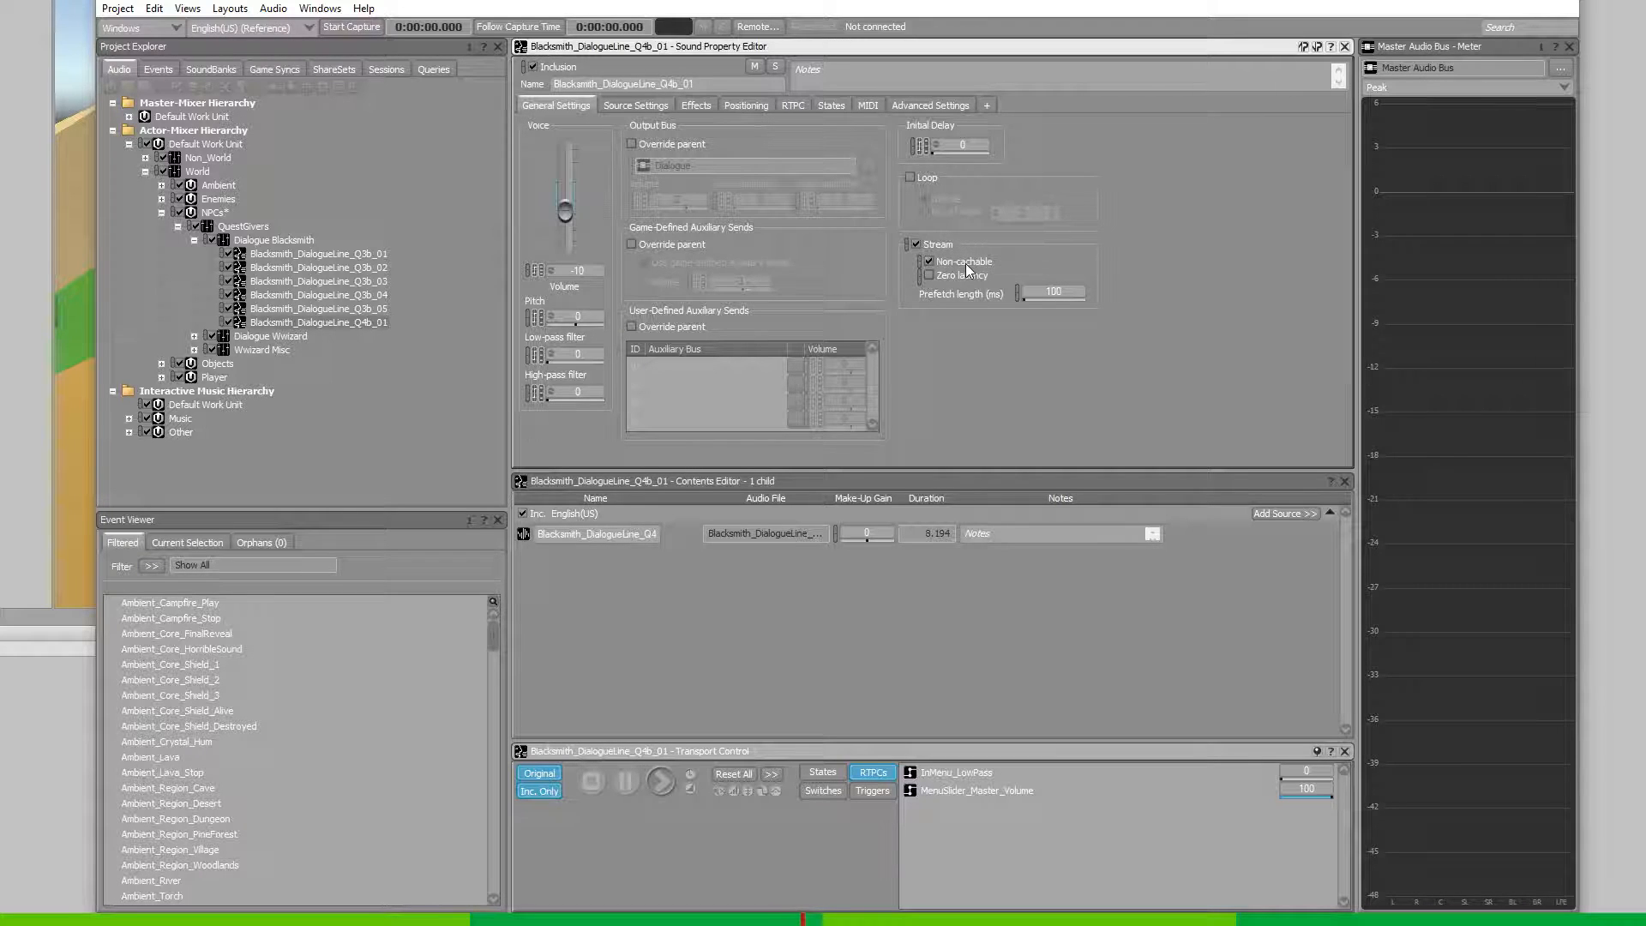
# Step: Open the Layouts menu listing the available window layouts
pyautogui.click(229, 8)
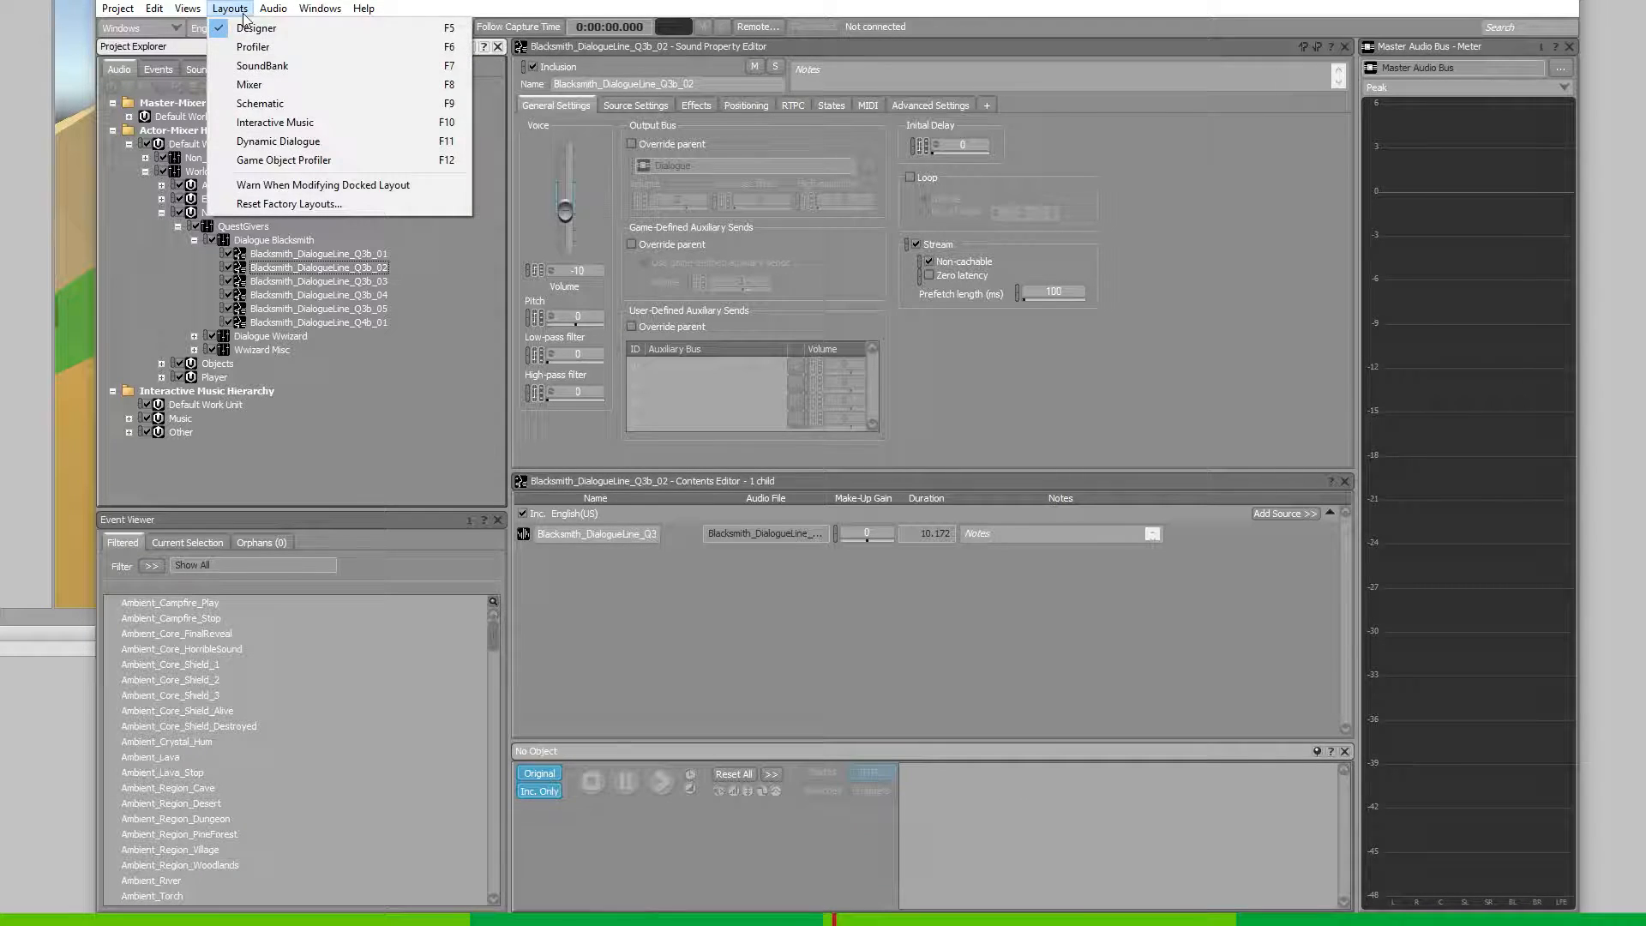
# Step: Switch Wwise to the SoundBank layout
pyautogui.click(262, 66)
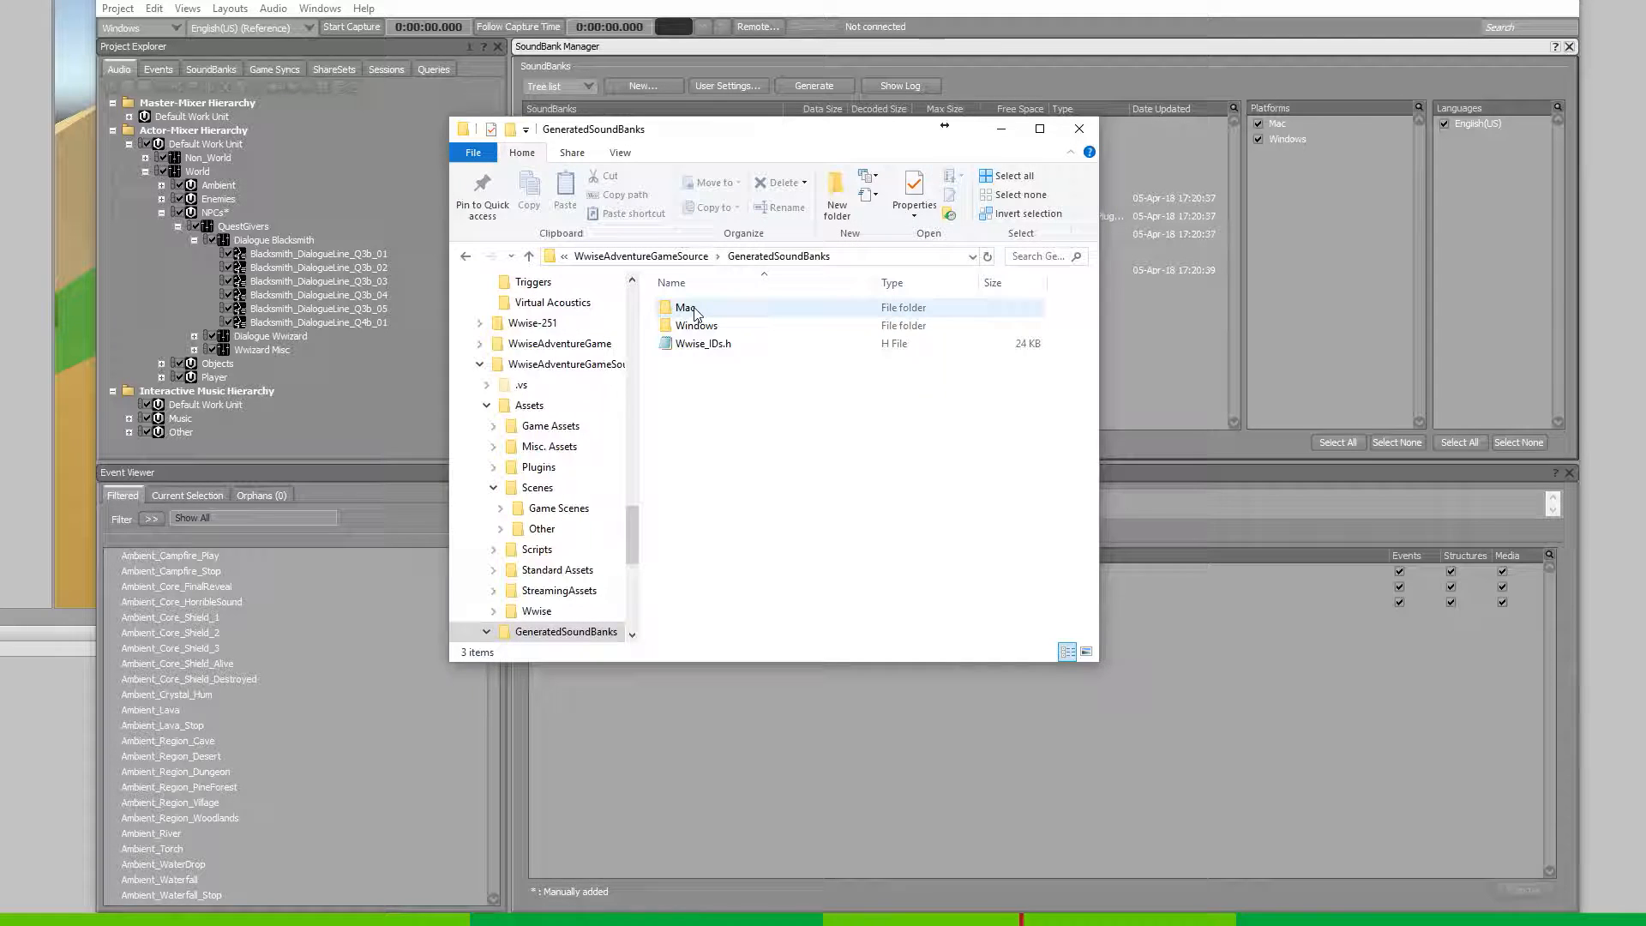
# Step: Browse GeneratedSoundBanks and open the Windows folder to see the generated .wem files
pyautogui.click(685, 307)
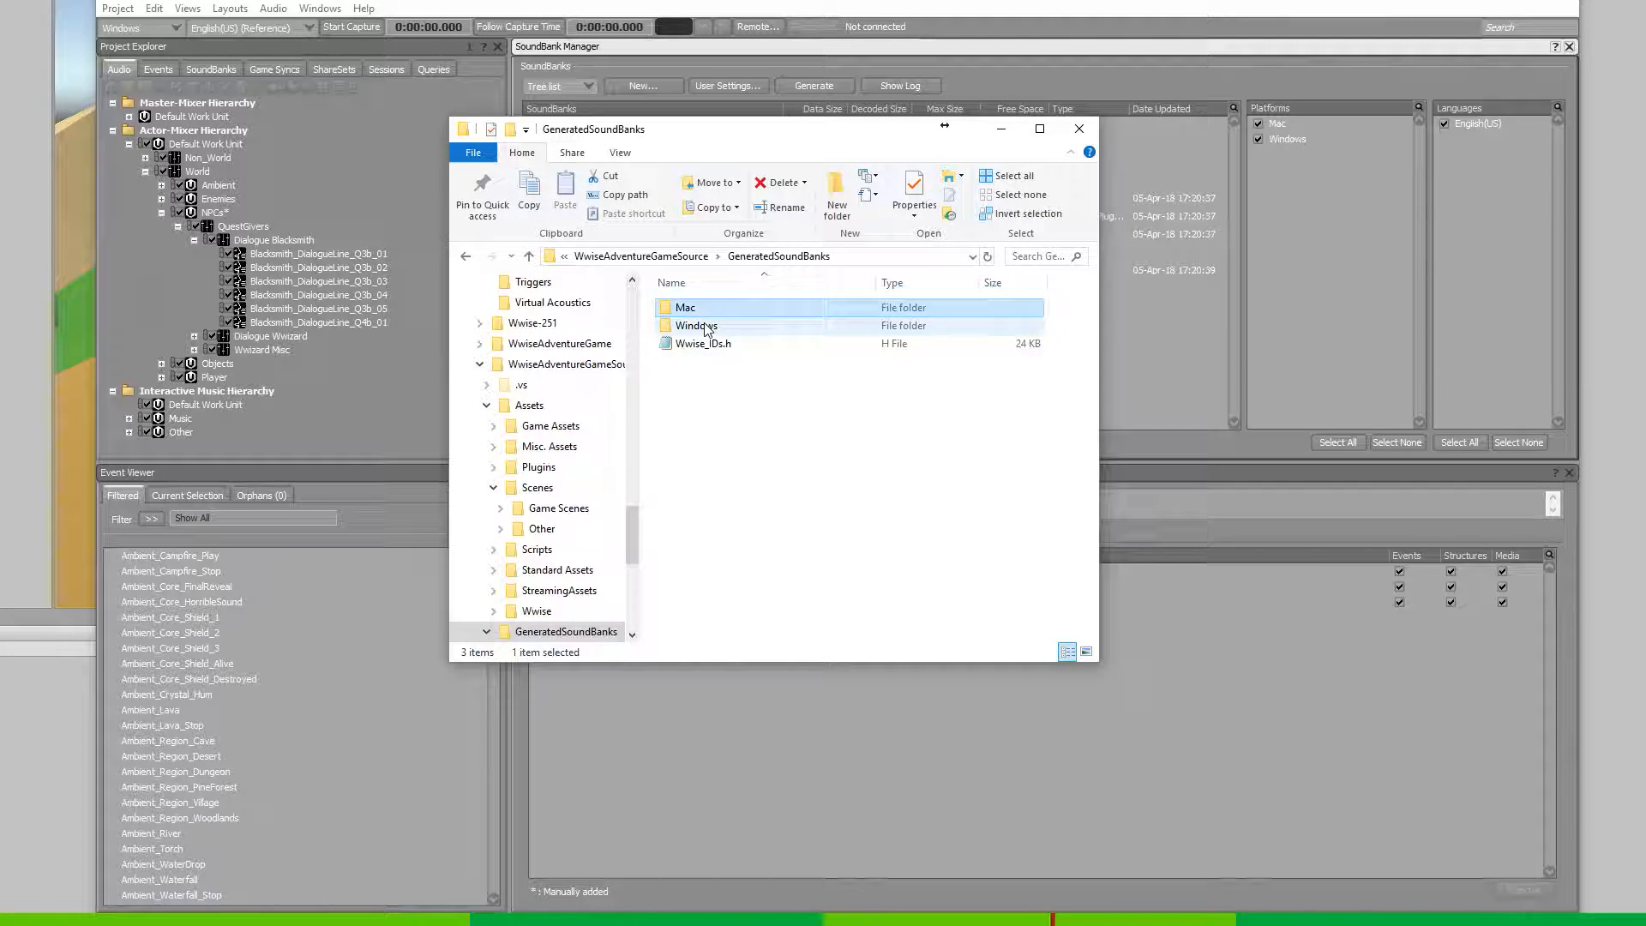
pyautogui.click(704, 343)
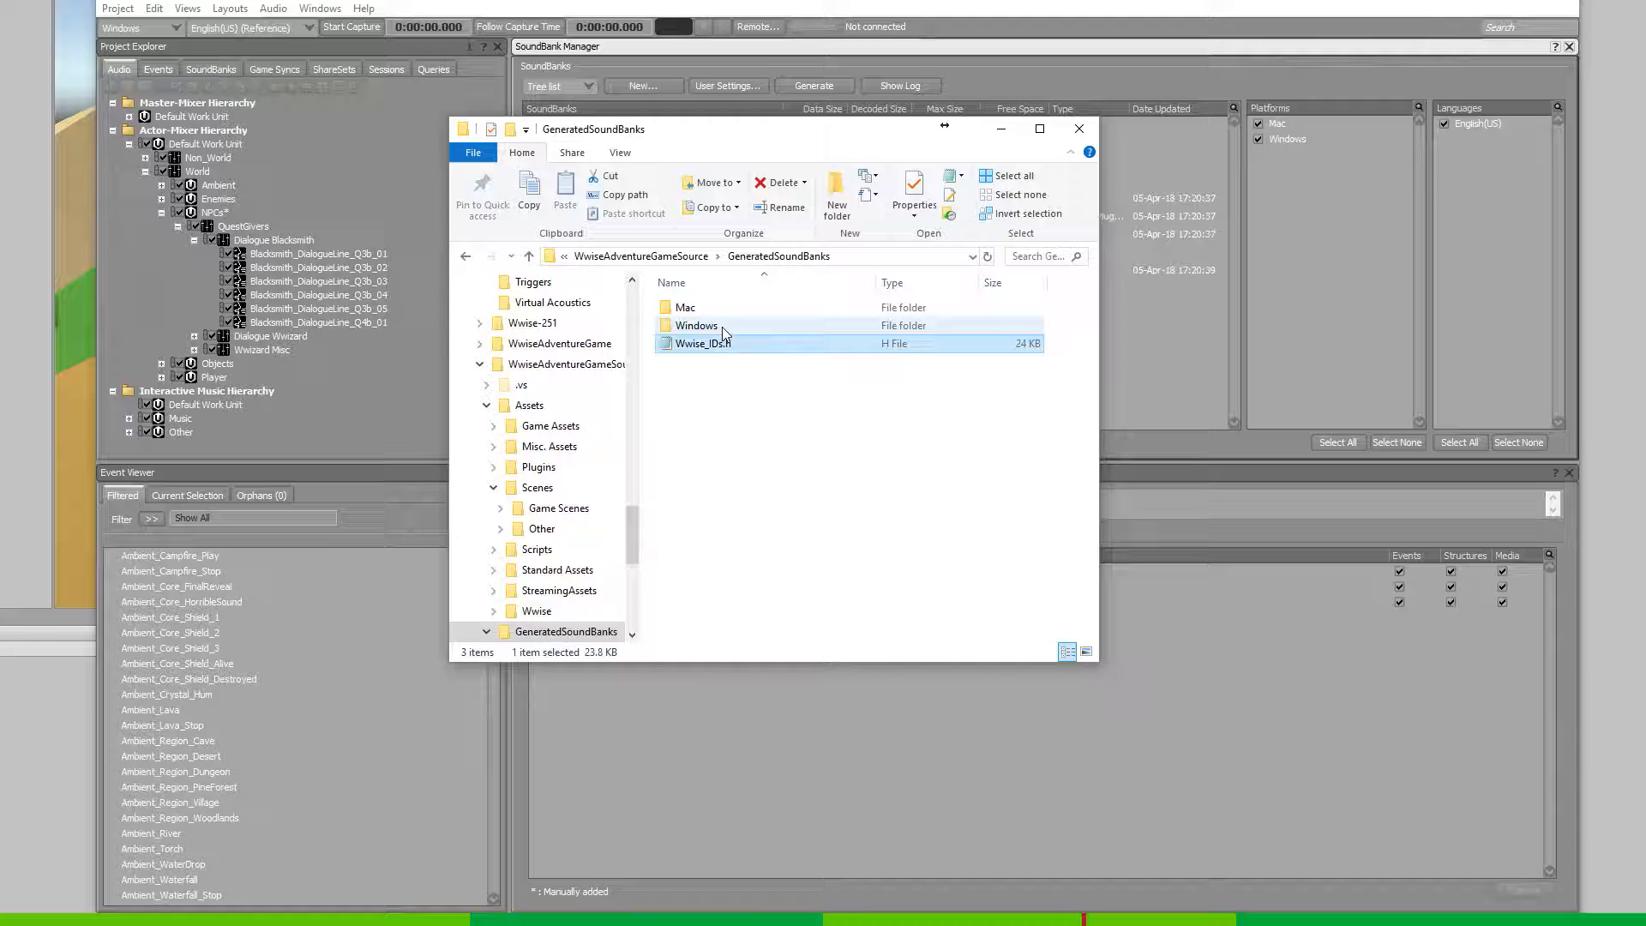
pyautogui.doubleClick(697, 325)
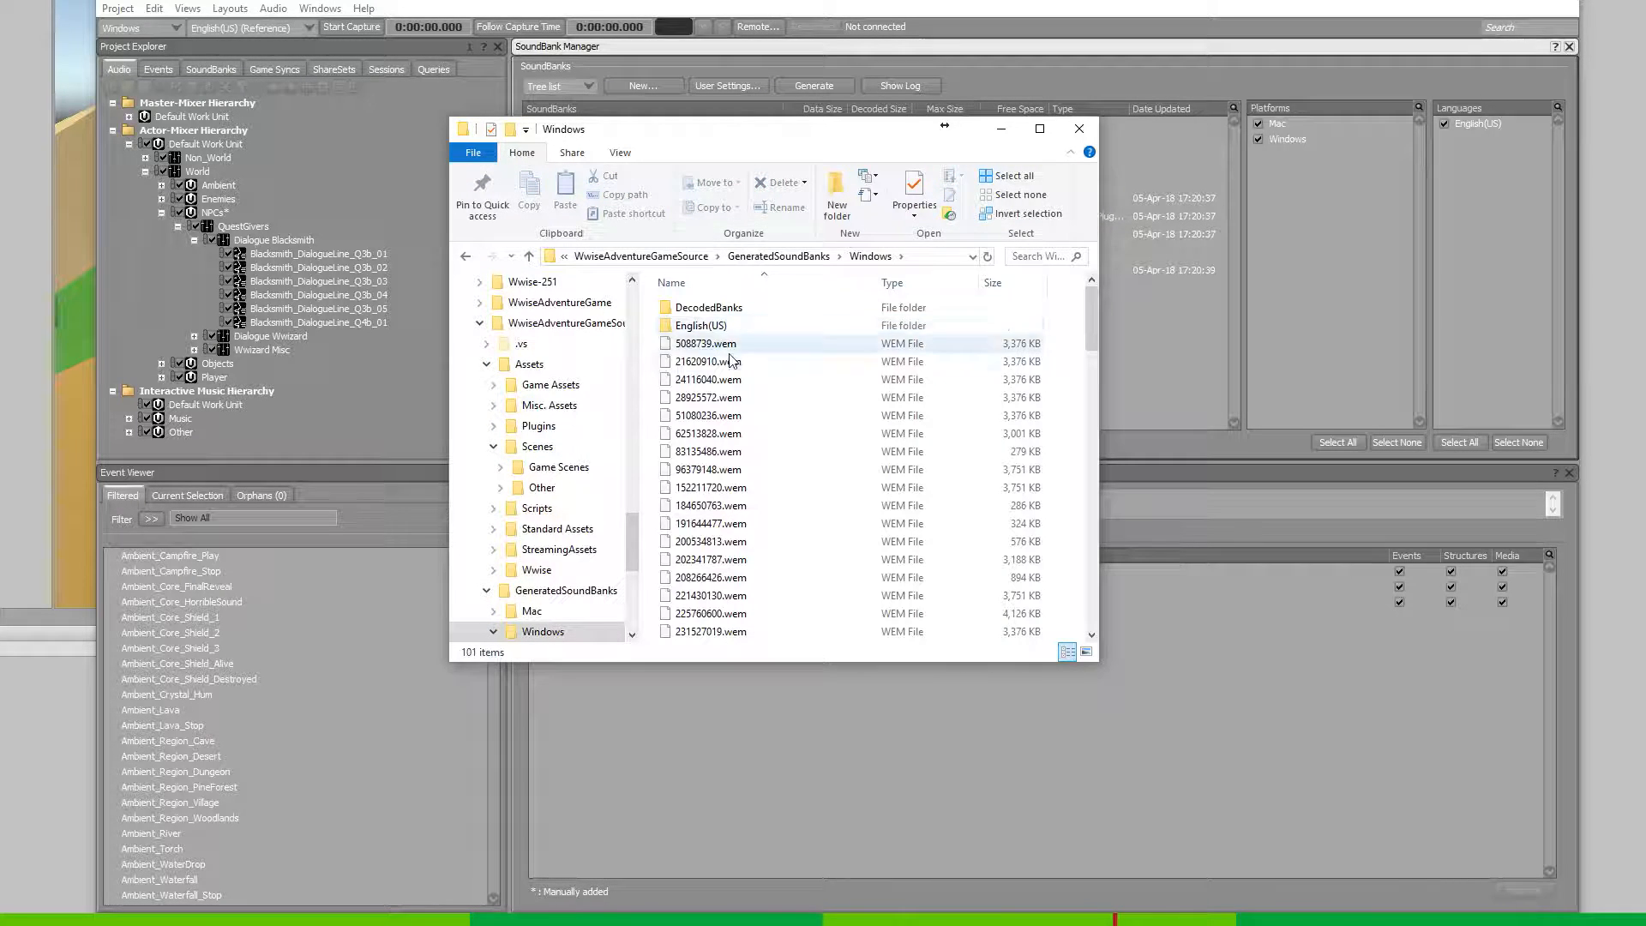